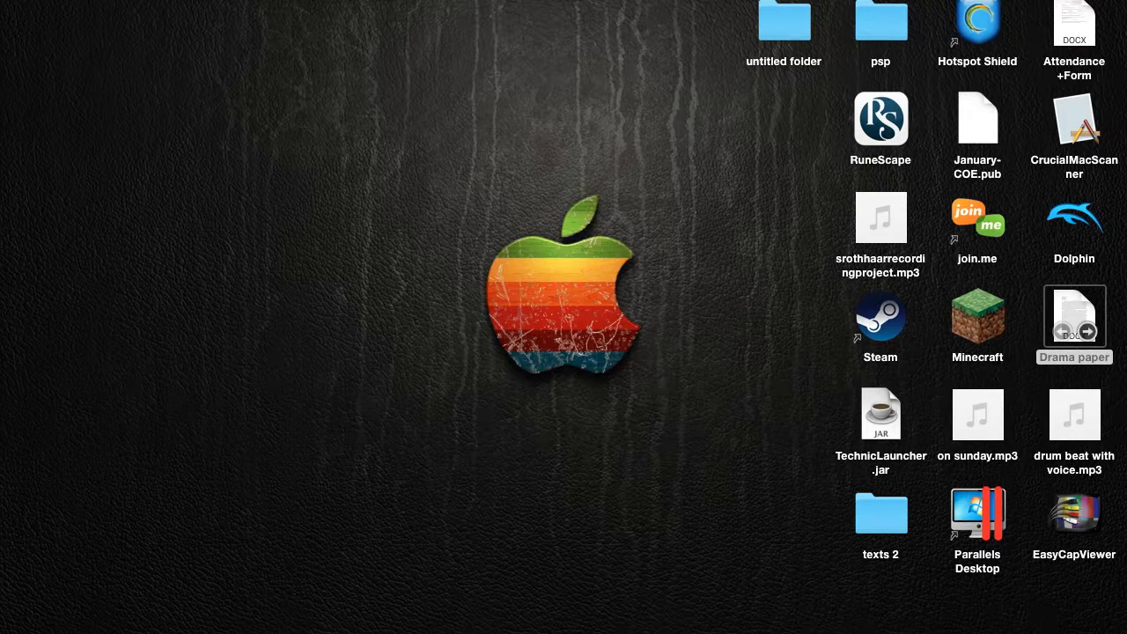
Step: Search for 'project' and go into the Documents folder, browsing toward My games
type("project")
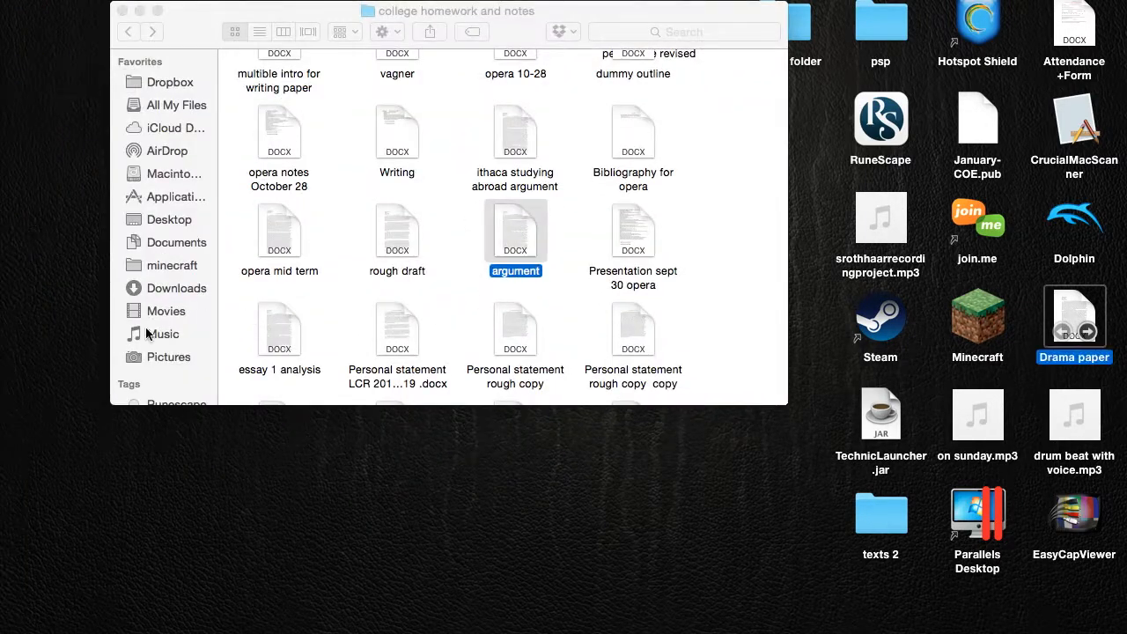
scroll("down", 3)
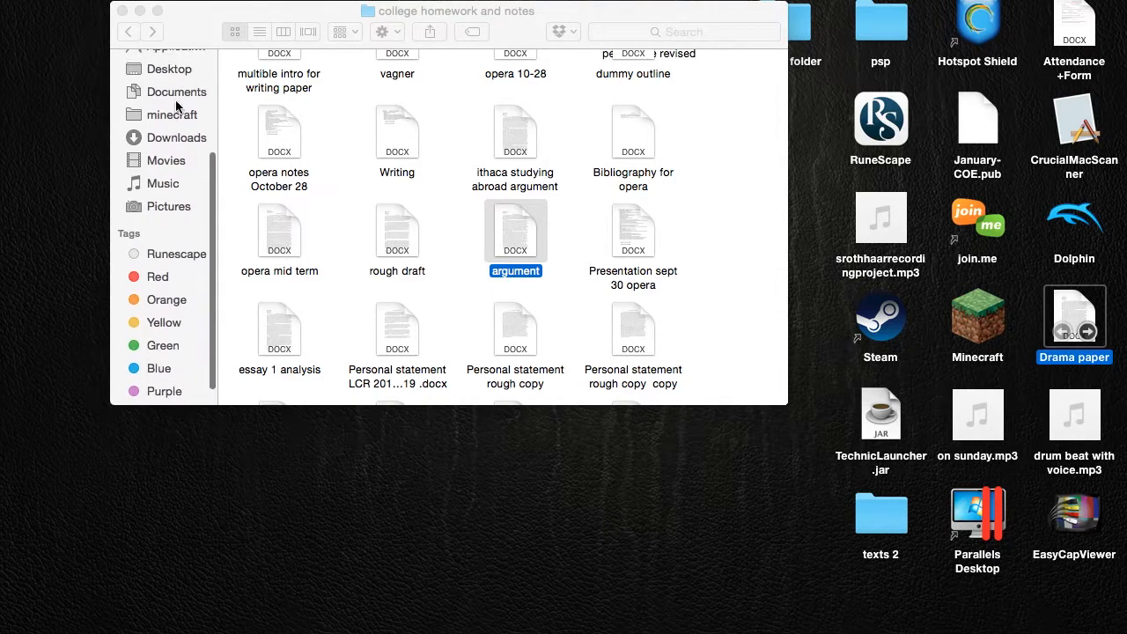
left_click(176, 91)
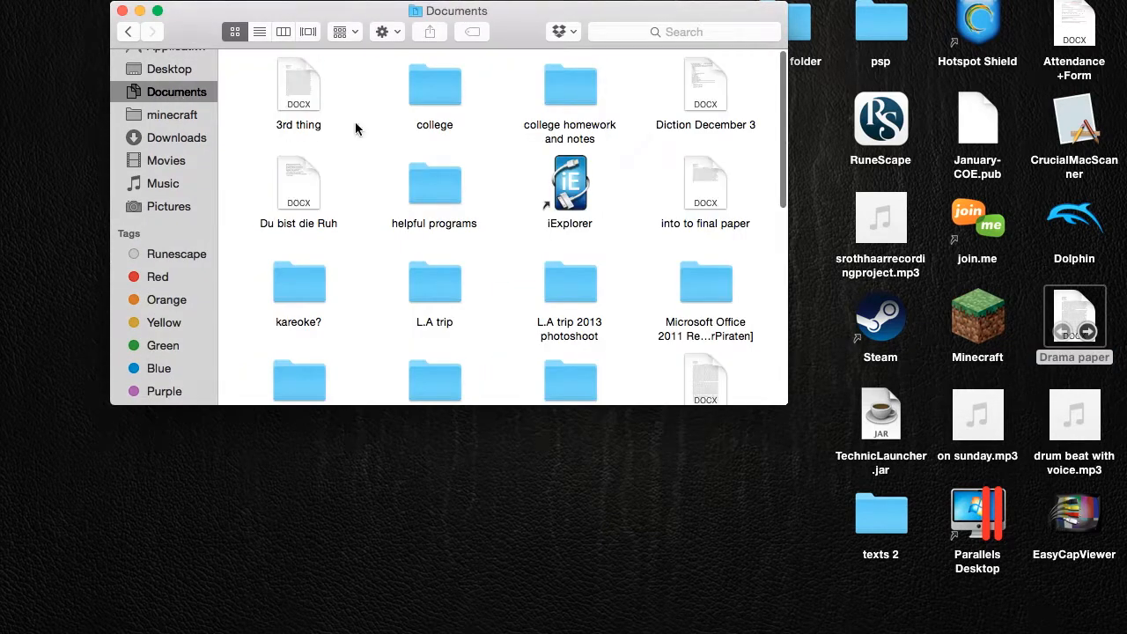
scroll("down", 3)
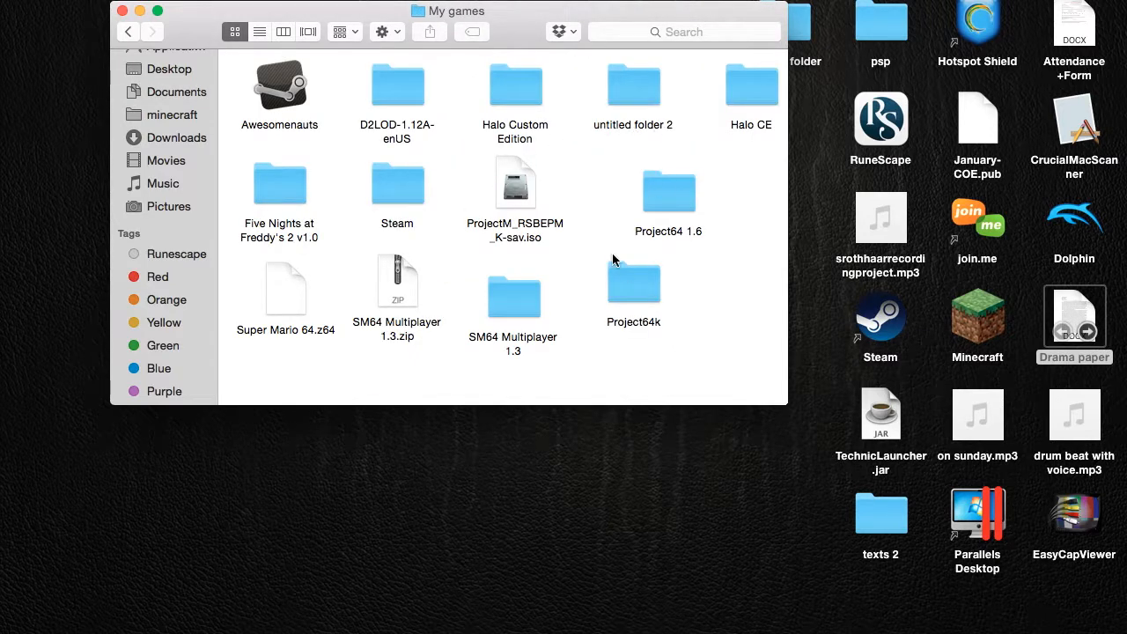
Step: Reach Project64k 0.40 inside SM64 Multiplayer 1.3 and select Project64k.exe
double_click(514, 298)
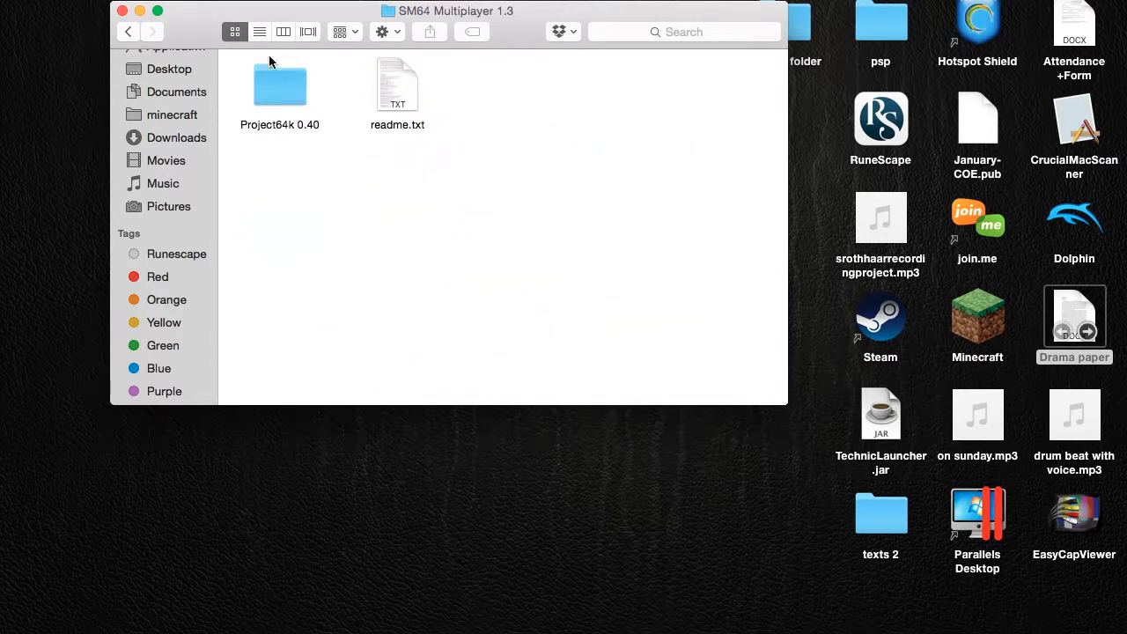
double_click(278, 87)
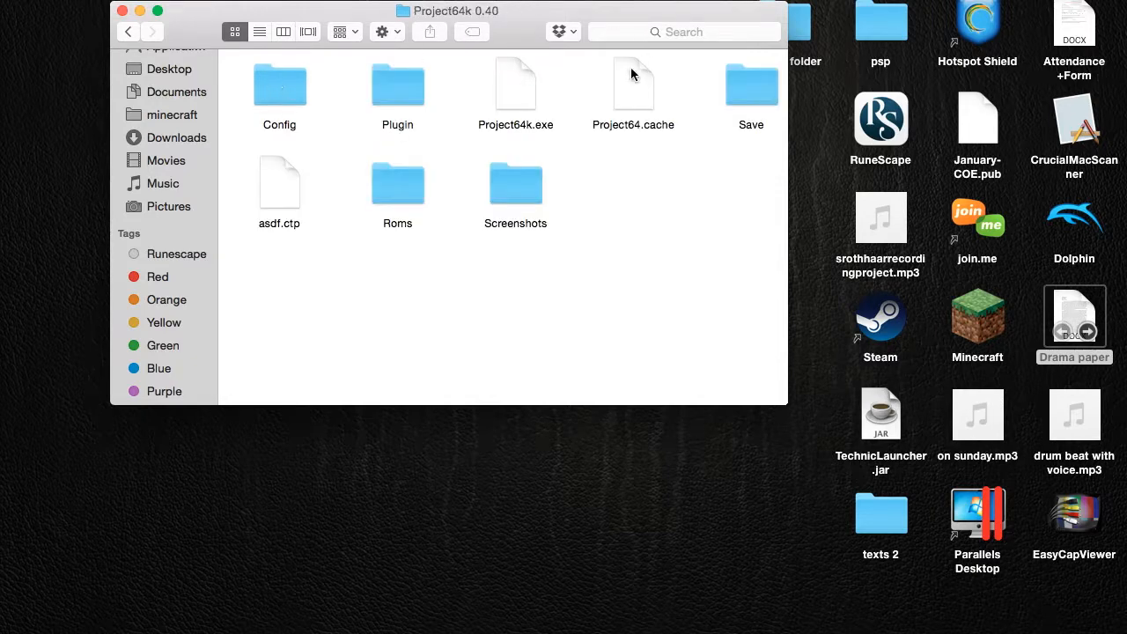
left_click(514, 85)
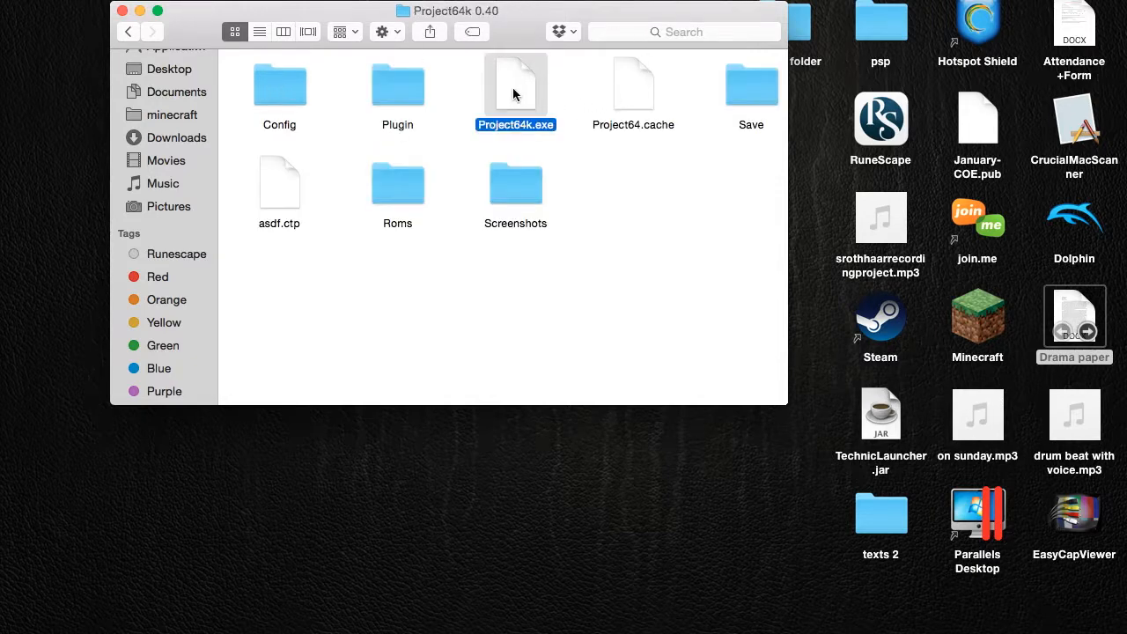
mouse_move(578, 261)
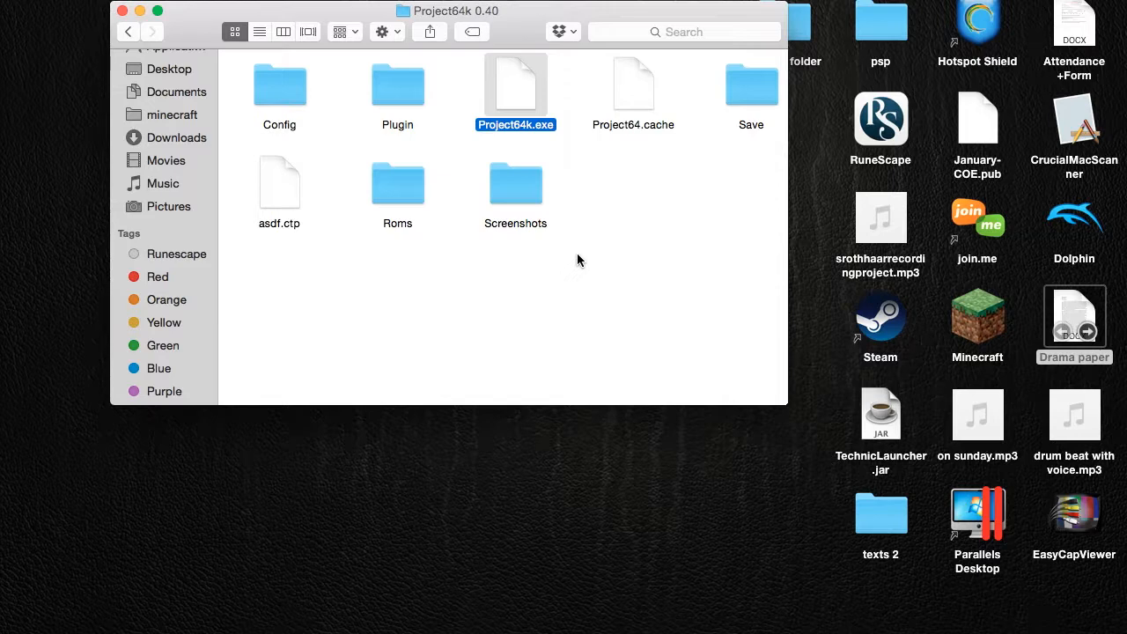
mouse_move(427, 281)
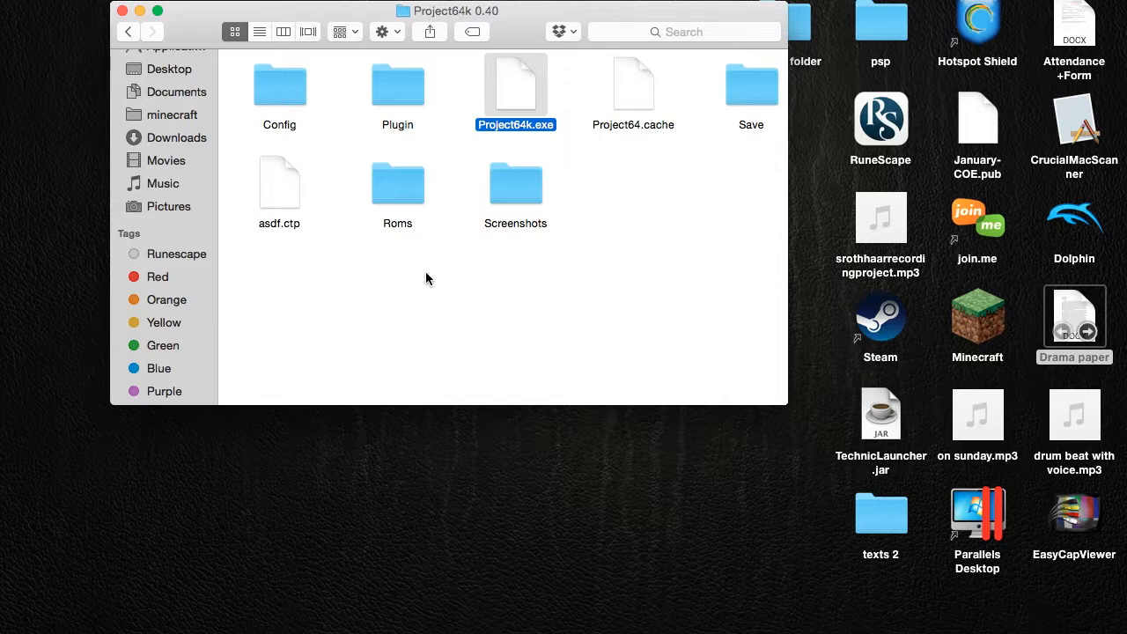
mouse_move(257, 132)
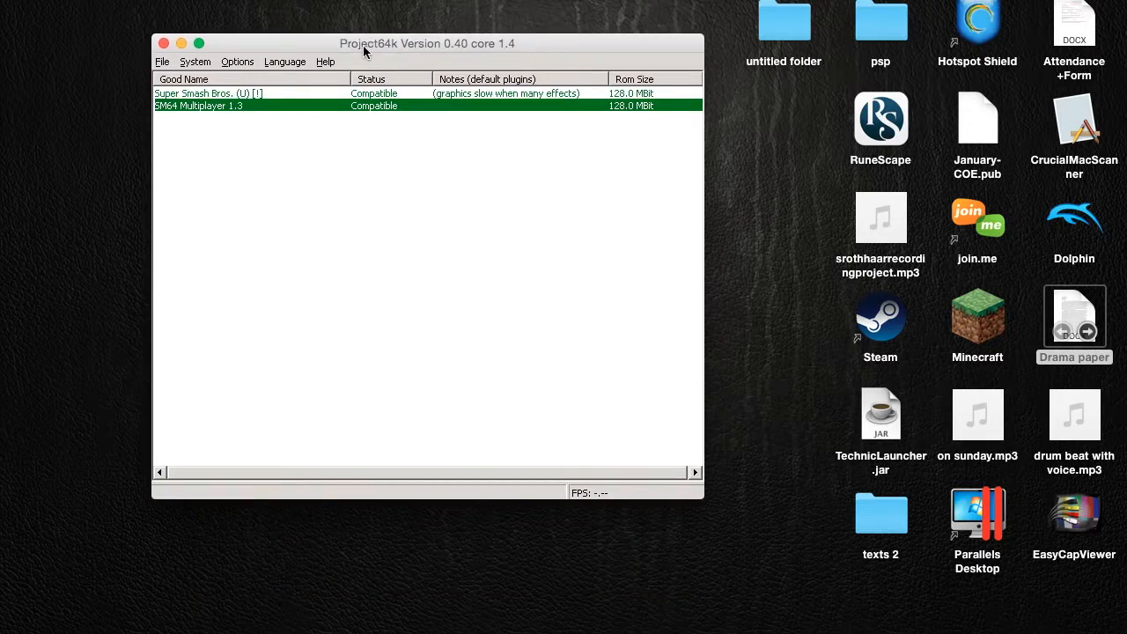
Step: Confirm N-Rage's DirectInput8 1.61 as the input plugin in Options > Settings
left_click(236, 62)
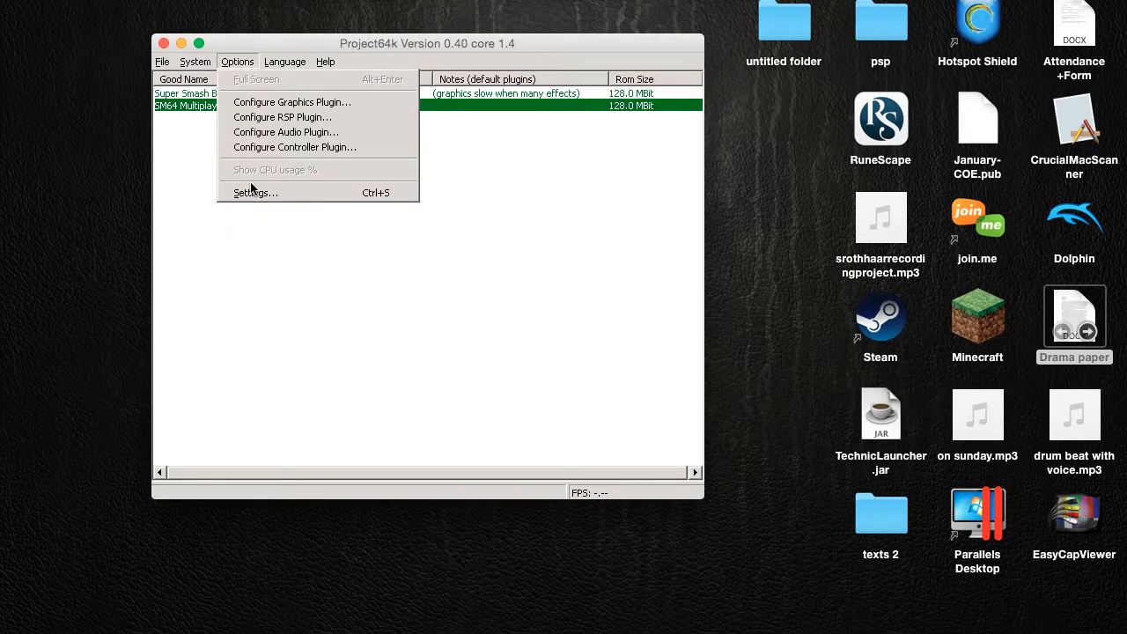
left_click(254, 192)
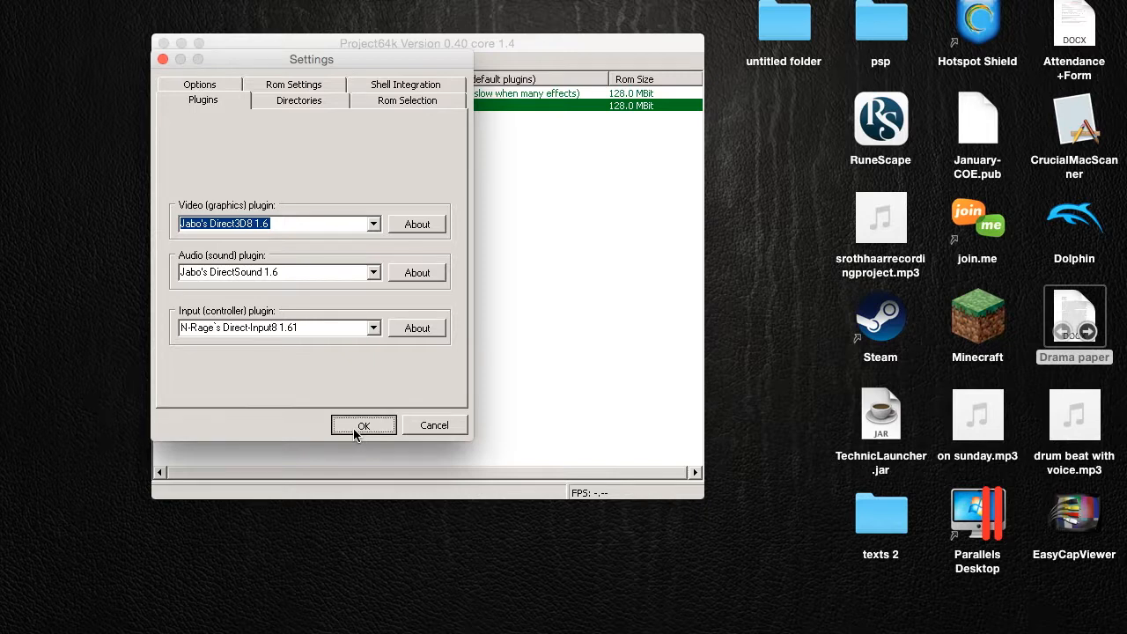
left_click(363, 424)
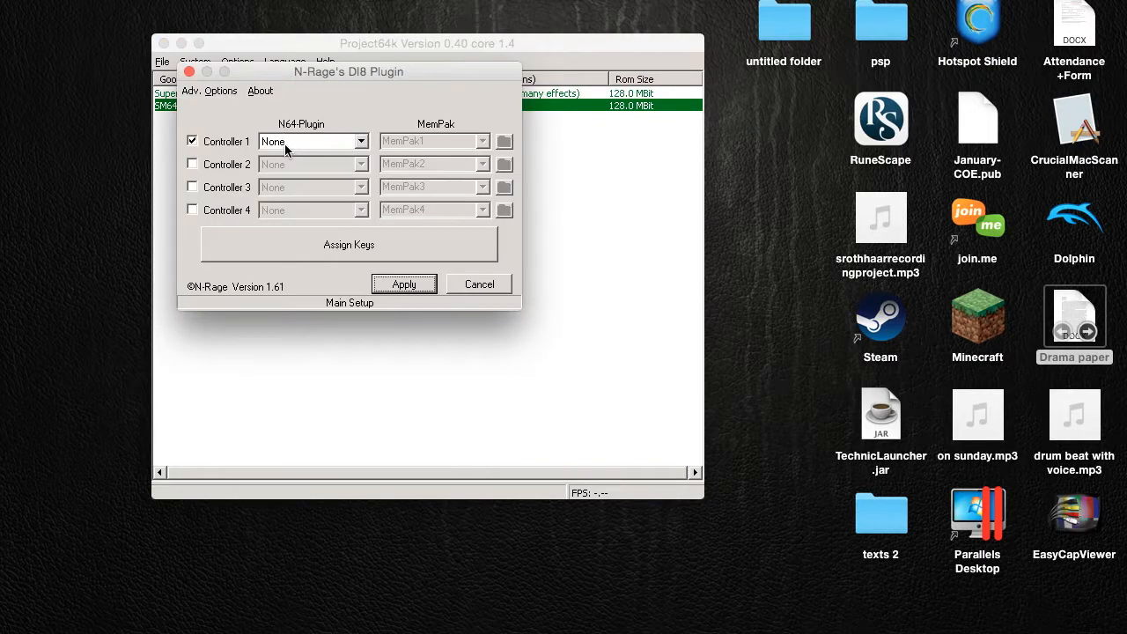
mouse_move(296, 257)
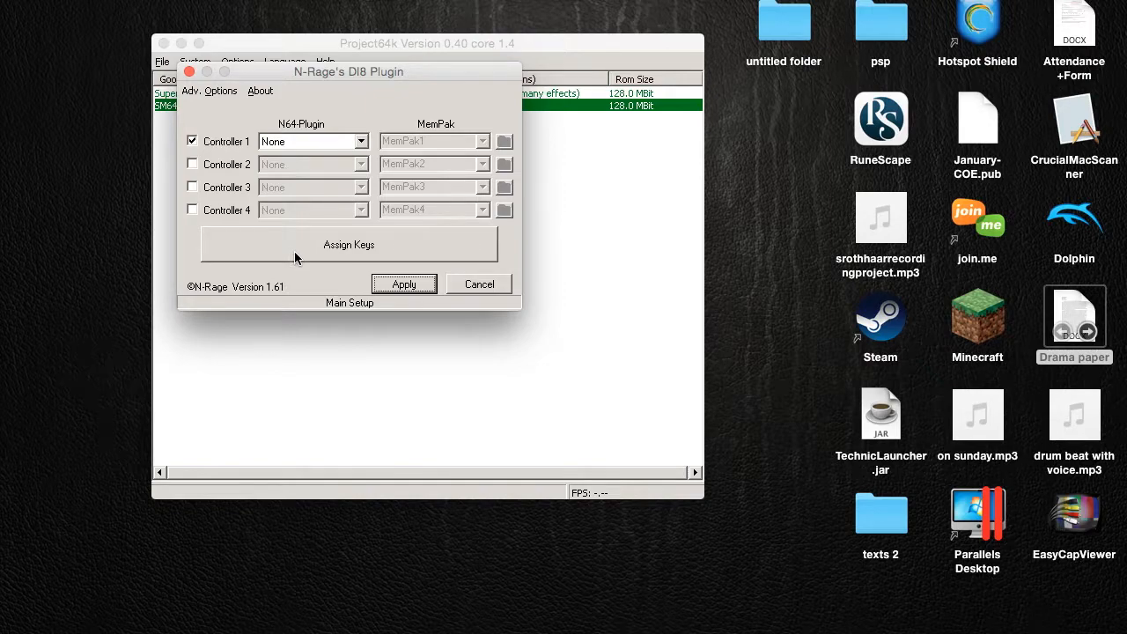
Step: Assign Controller 1's keys to USB GamePad 2 and apply the mapping
left_click(348, 243)
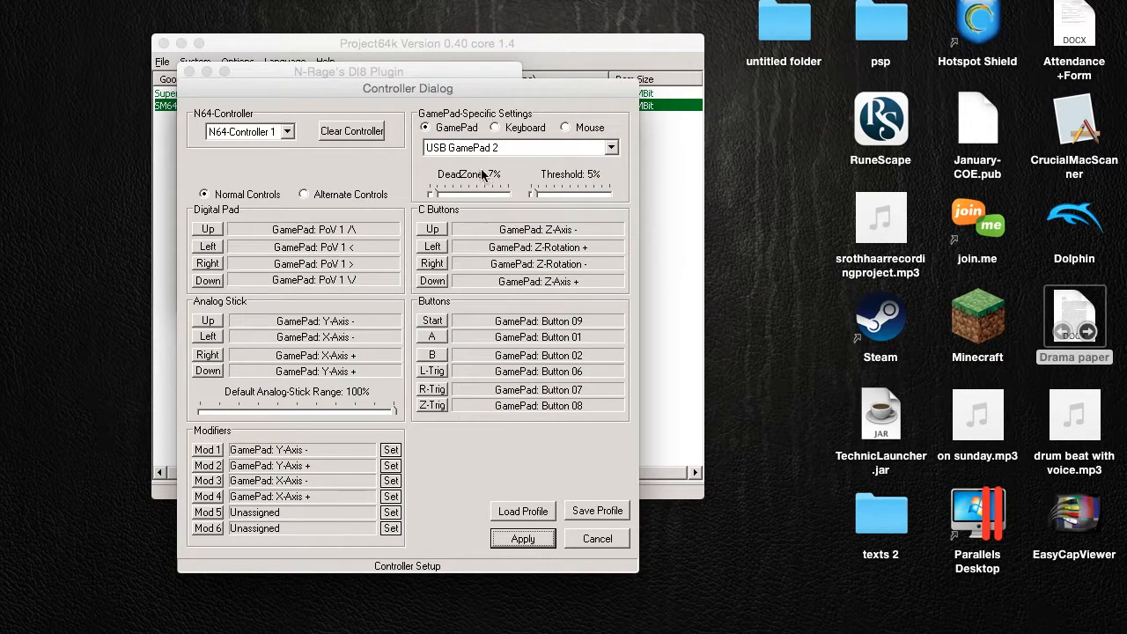
mouse_move(324, 354)
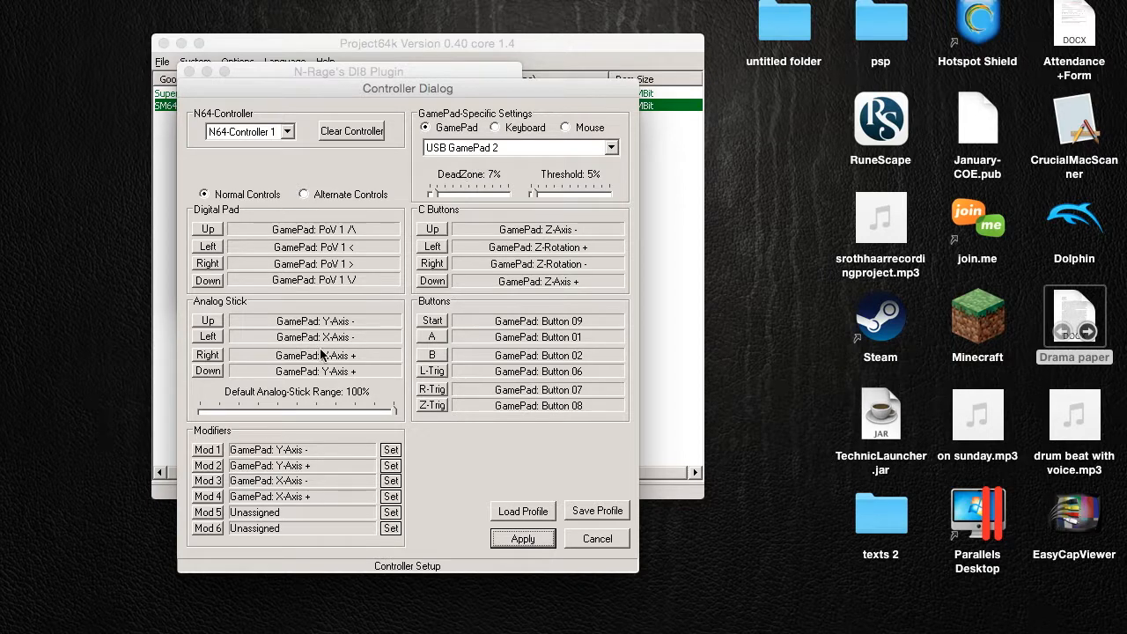
mouse_move(141, 386)
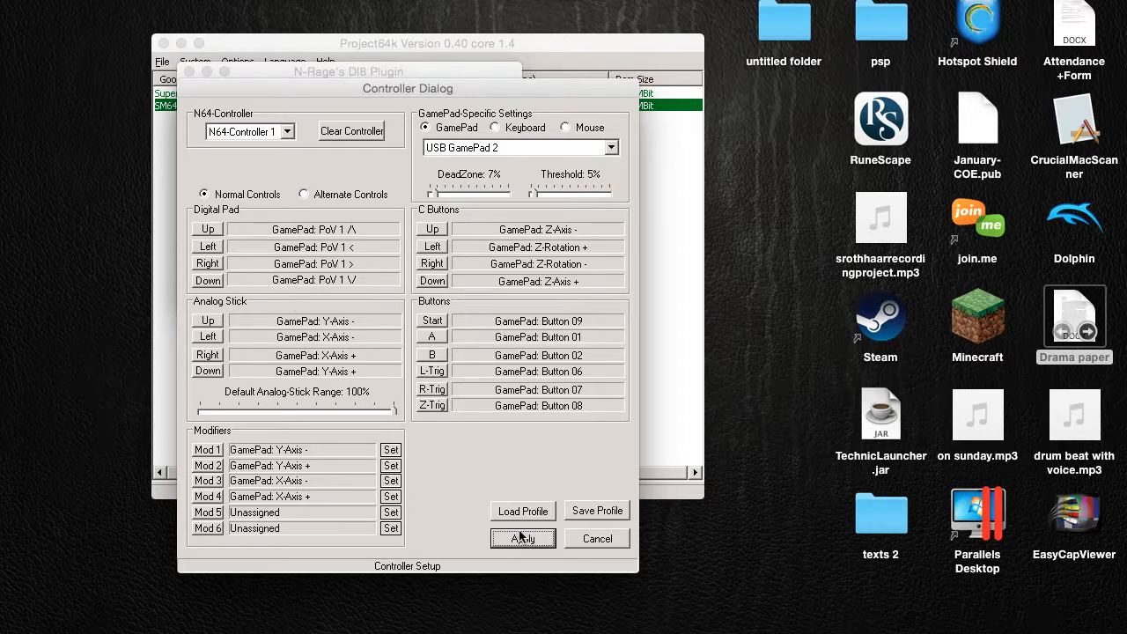
left_click(521, 539)
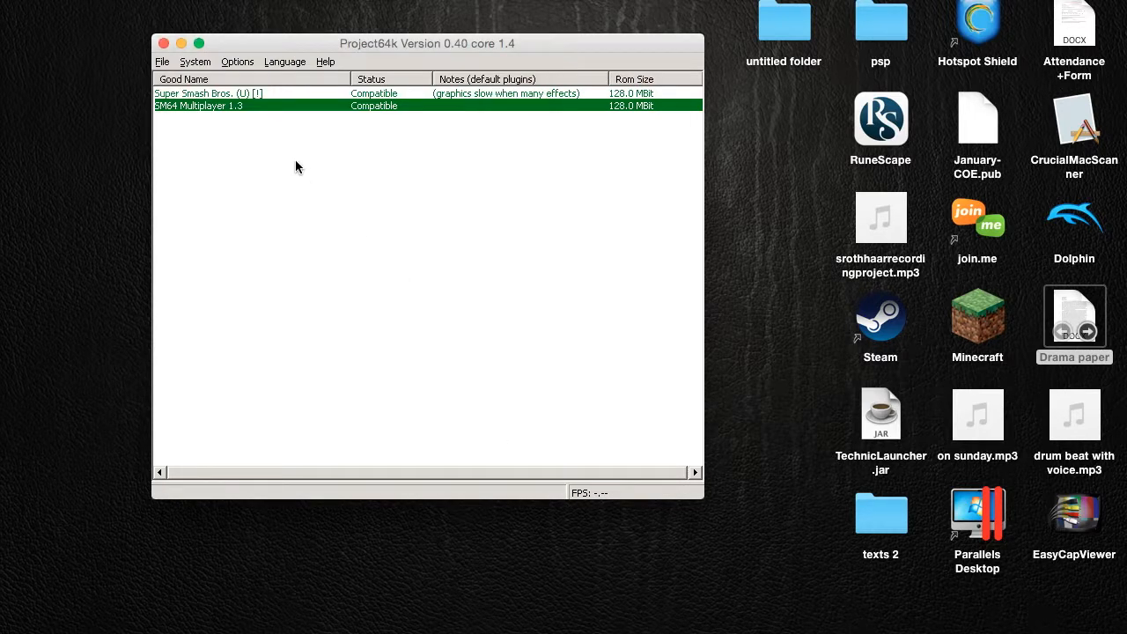
Step: Launch SM64 Multiplayer 1.3 from the ROM list and bring up the File menu
double_click(197, 106)
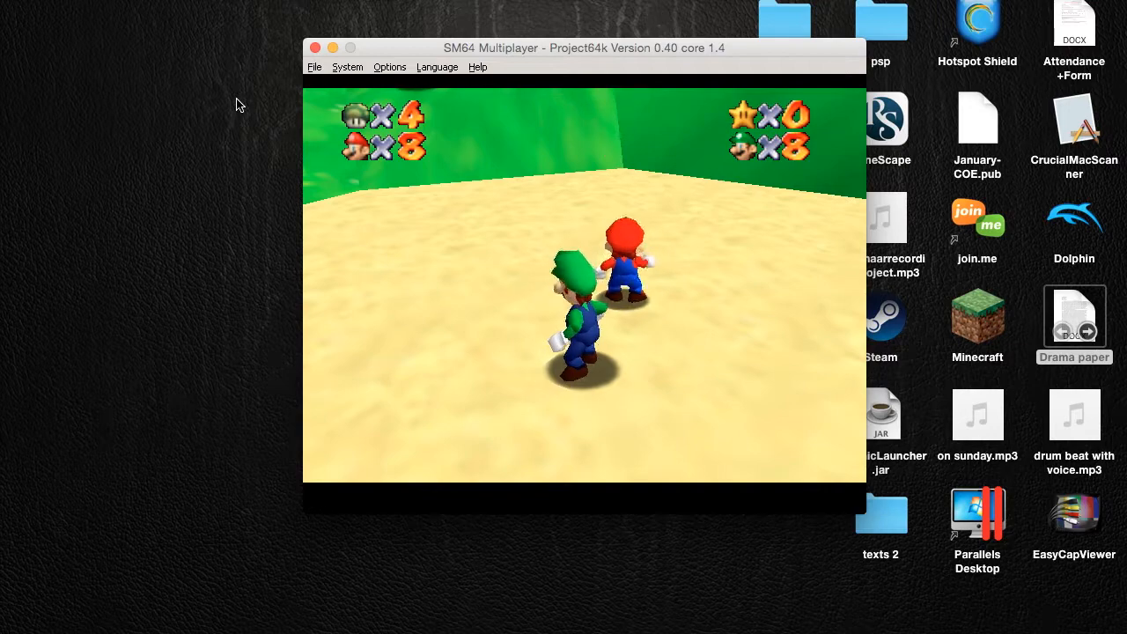
left_click(314, 67)
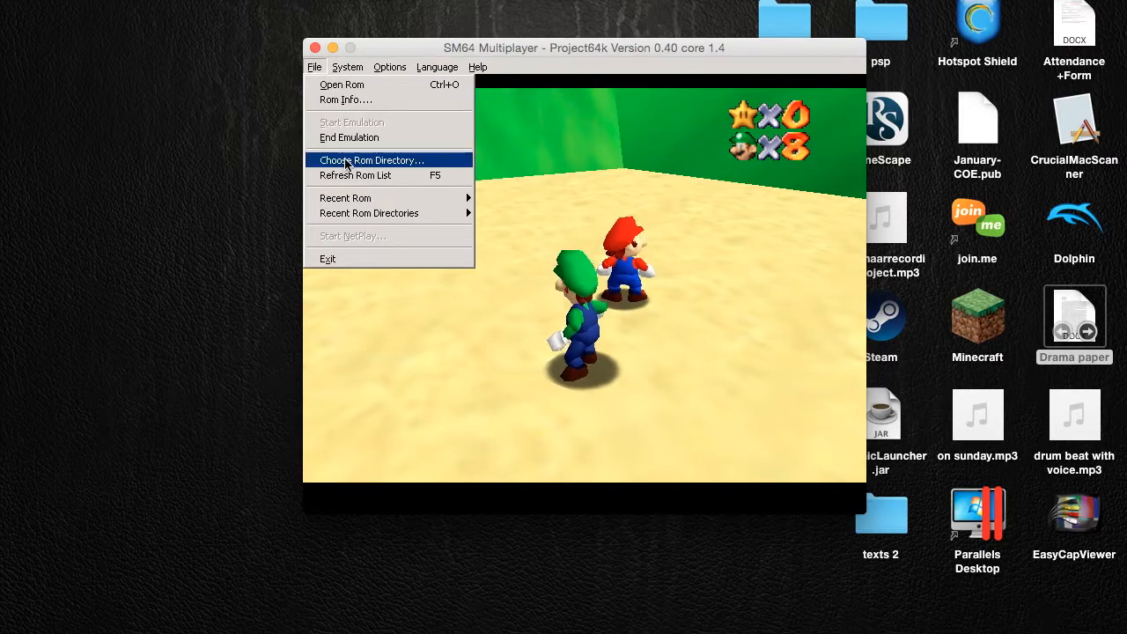